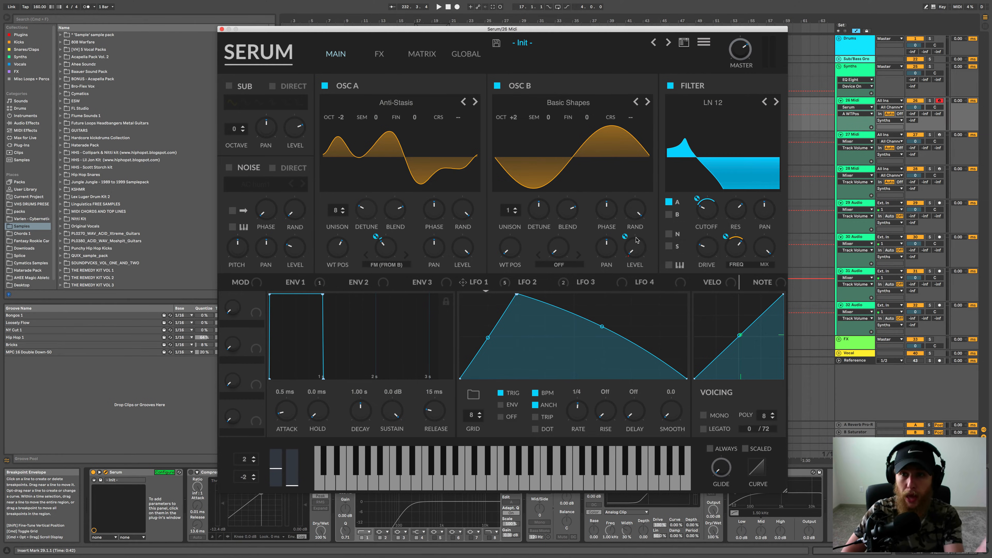
{"action": "mouse_move", "coordinate": [634, 207]}
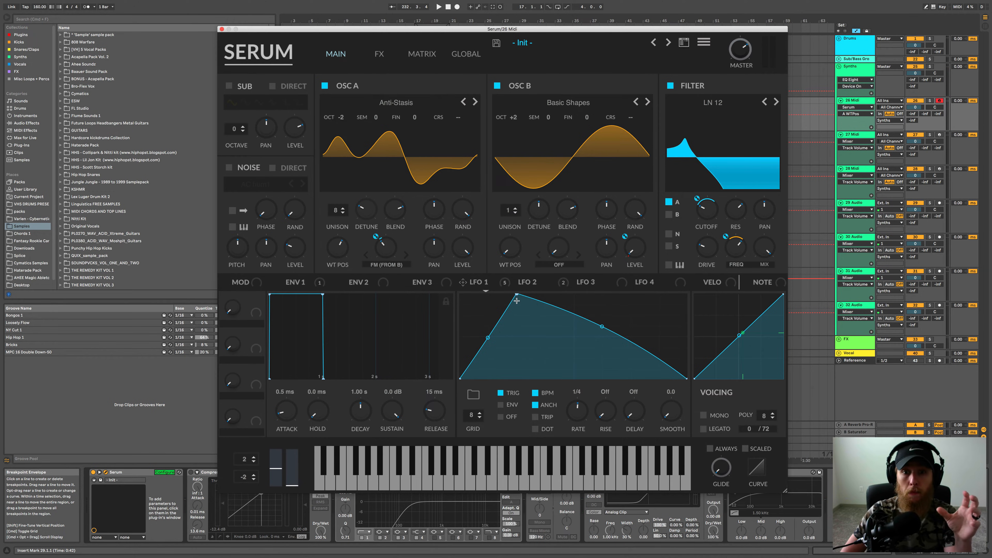
{"action": "mouse_move", "coordinate": [514, 311]}
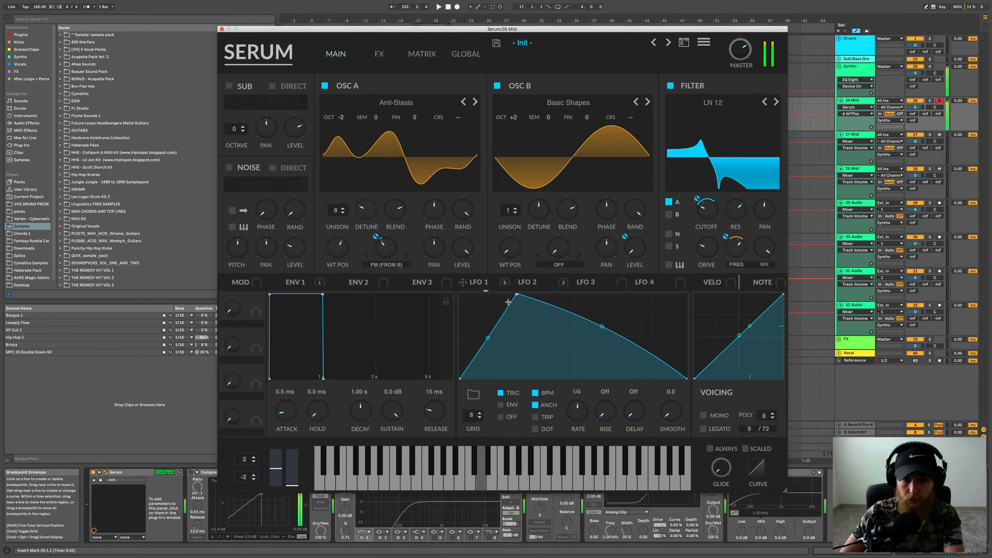
Assign LFO Bus 2 to modulate the Y height of LFO 1's peak point
{"action": "right_click", "coordinate": [509, 302]}
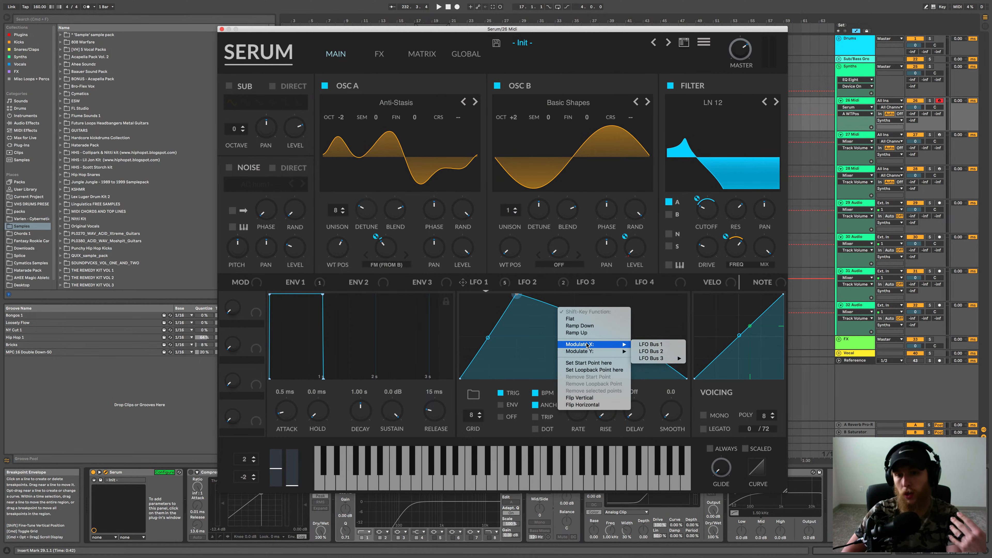
{"action": "mouse_move", "coordinate": [652, 351]}
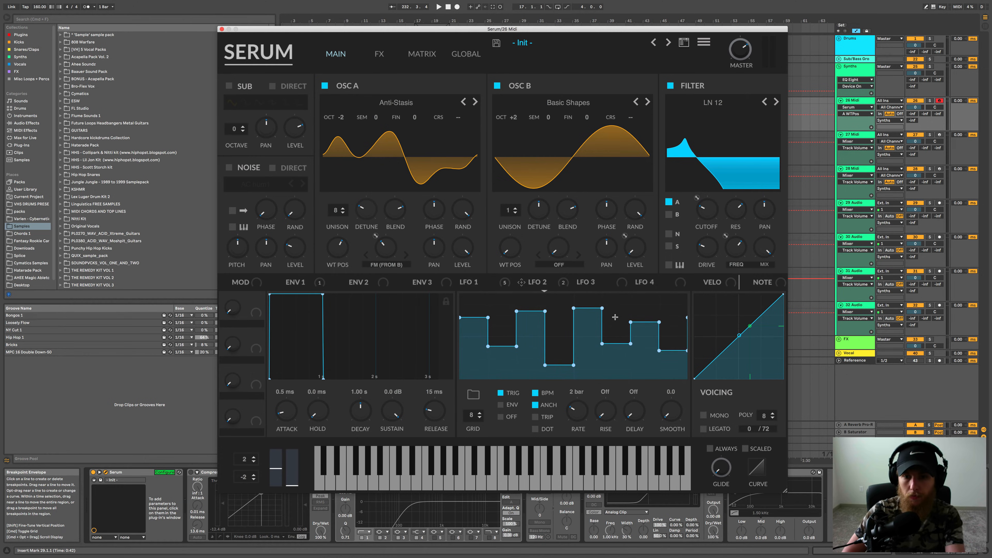
{"action": "mouse_move", "coordinate": [584, 308]}
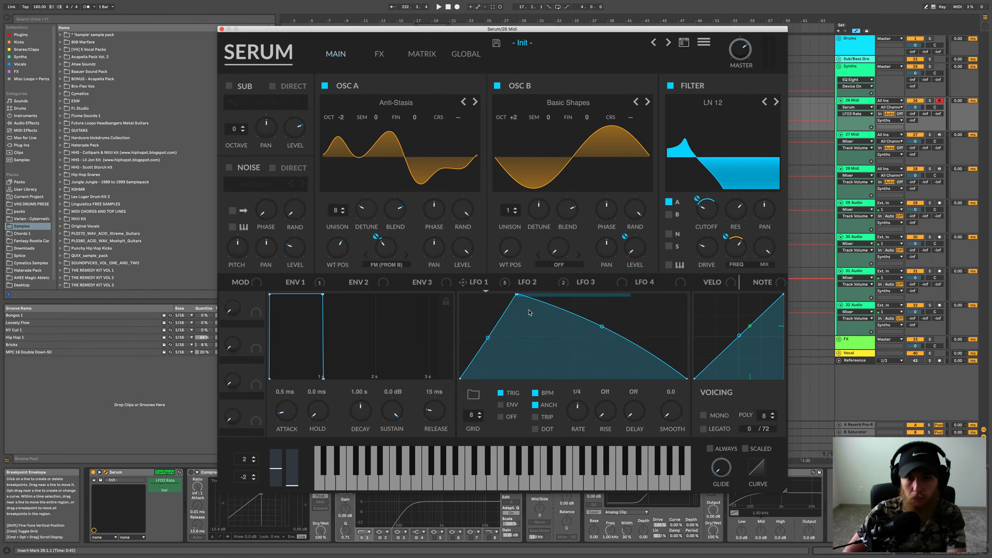
{"action": "right_click", "coordinate": [529, 312]}
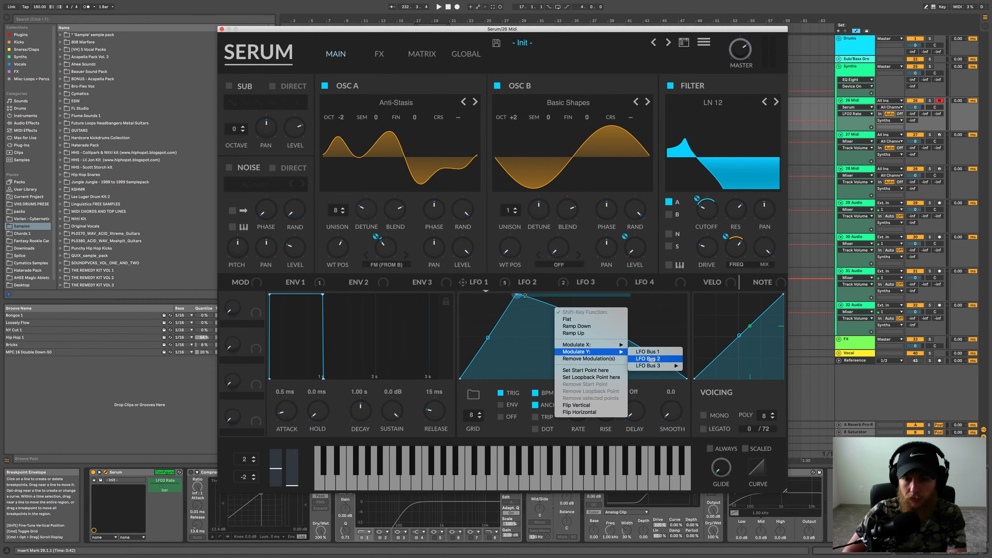
{"action": "left_click", "coordinate": [646, 360]}
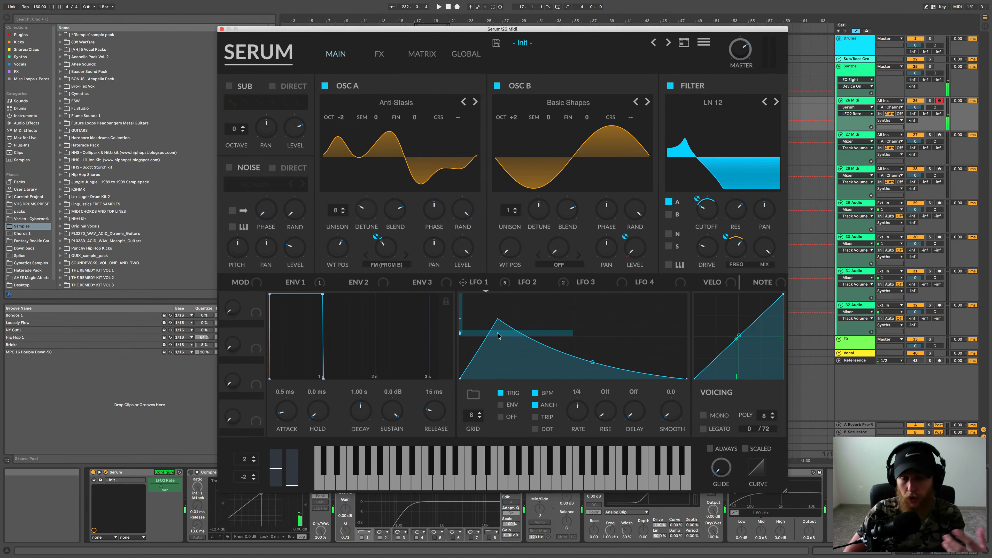
Add a modulation bus to LFO 1's middle point and drag the points to shift the peak earlier
{"action": "left_click_drag", "start_coordinate": [498, 336], "coordinate": [590, 364]}
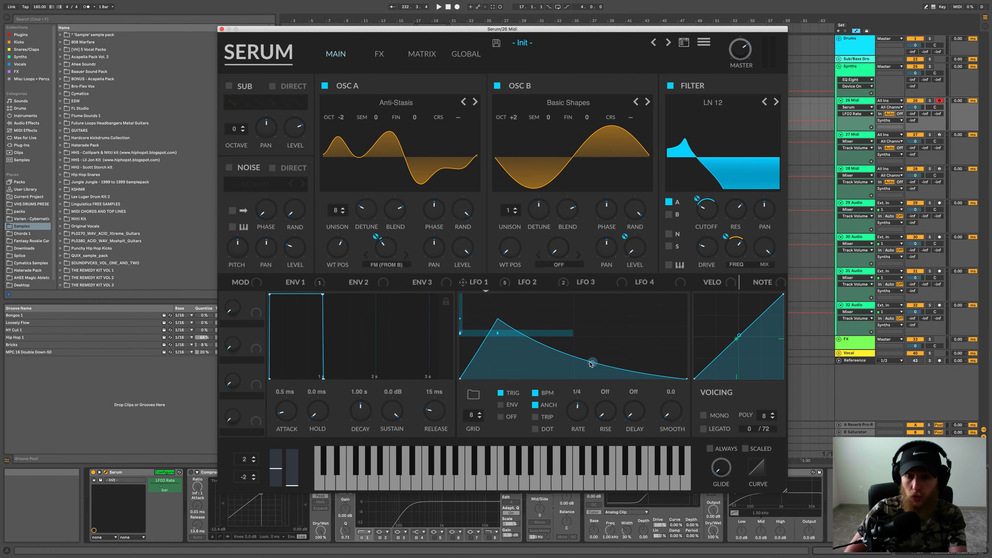
{"action": "right_click", "coordinate": [591, 363]}
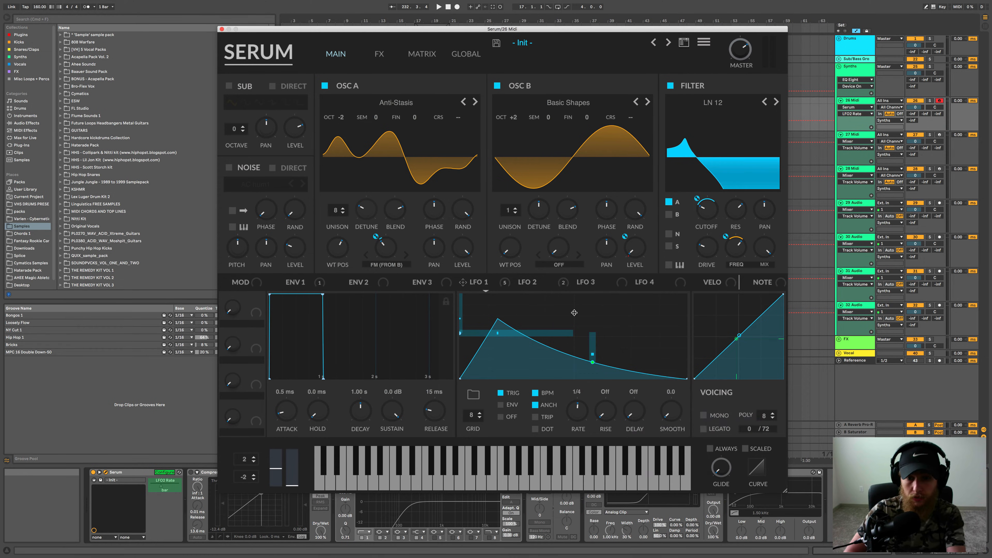
{"action": "left_click_drag", "start_coordinate": [588, 326], "coordinate": [595, 351]}
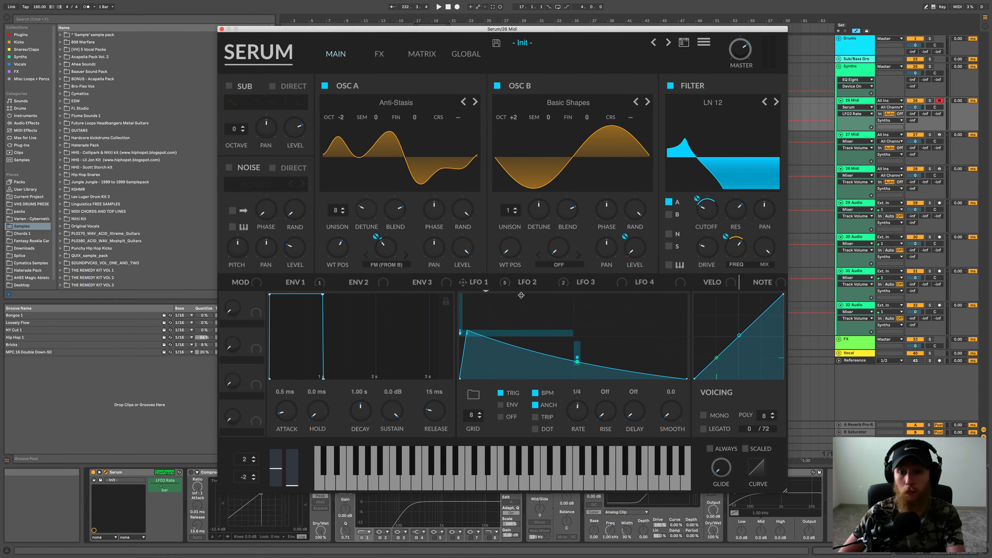
{"action": "mouse_move", "coordinate": [565, 350]}
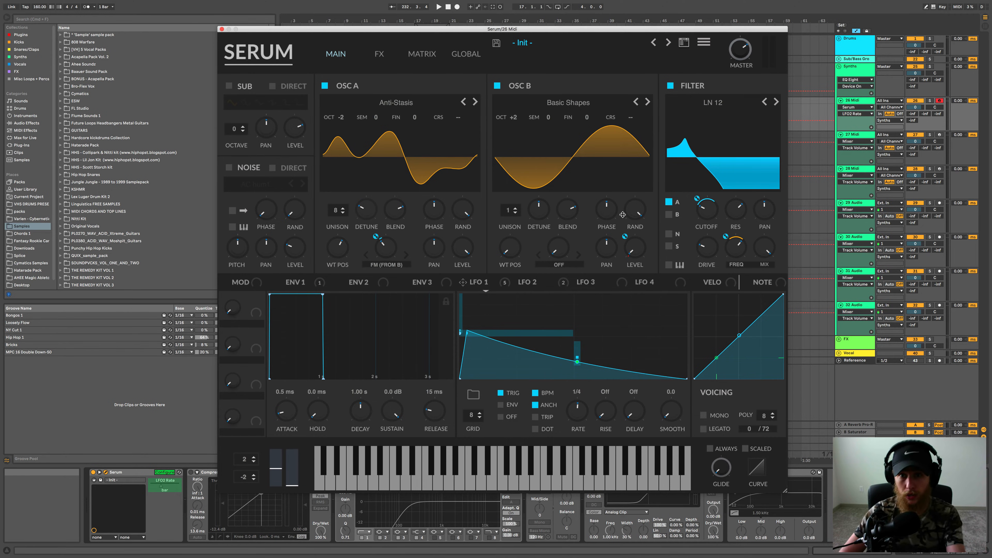
Run Init LFOs + LFO Mods from the Menu to restore default triangle shapes
{"action": "left_click", "coordinate": [702, 42]}
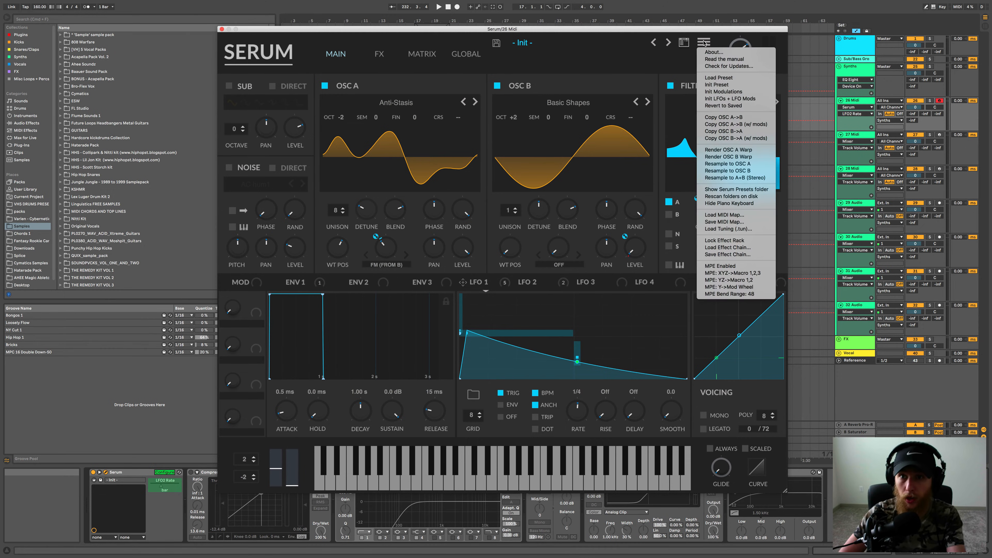
{"action": "mouse_move", "coordinate": [734, 99]}
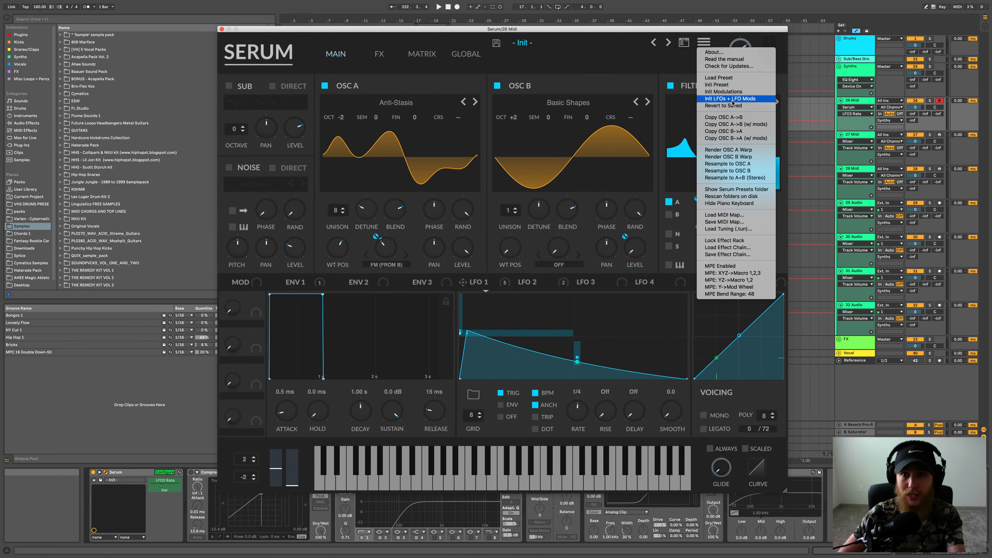
{"action": "left_click", "coordinate": [734, 98]}
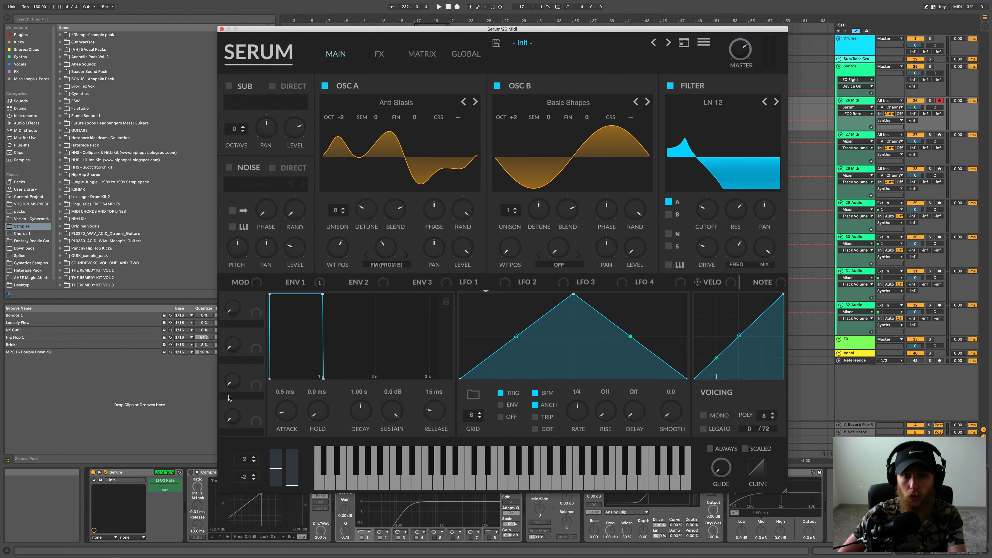
{"action": "mouse_move", "coordinate": [380, 74]}
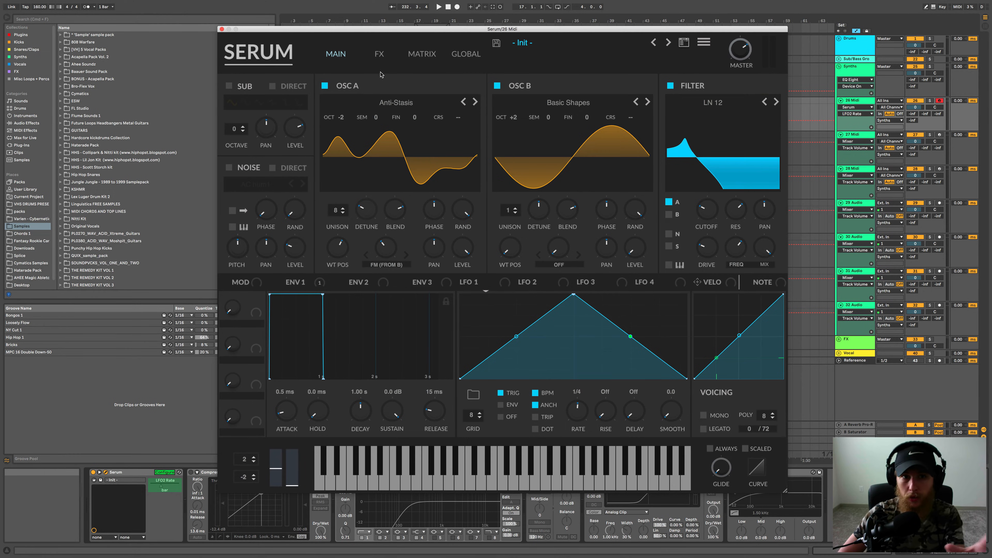
{"action": "mouse_move", "coordinate": [577, 284]}
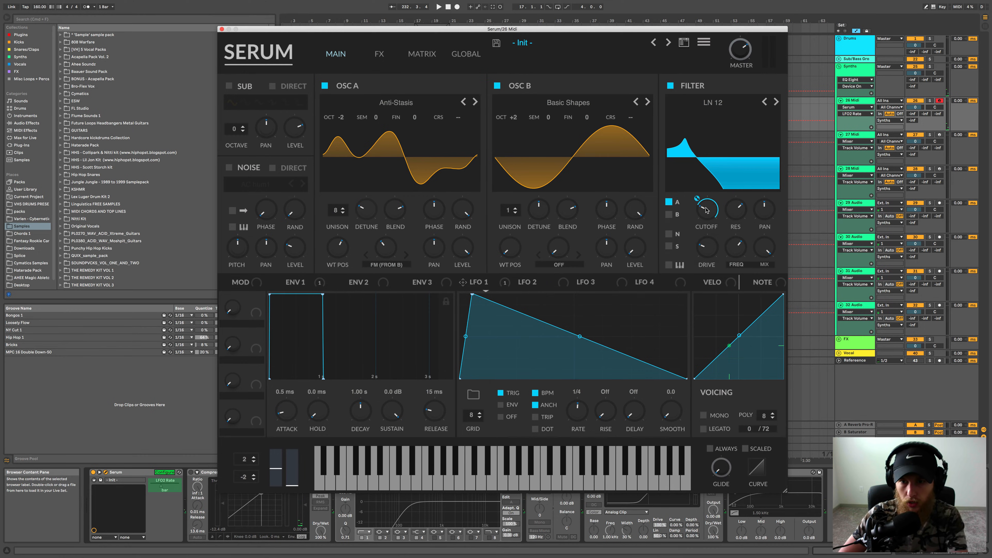
{"action": "left_click_drag", "start_coordinate": [707, 209], "coordinate": [703, 203]}
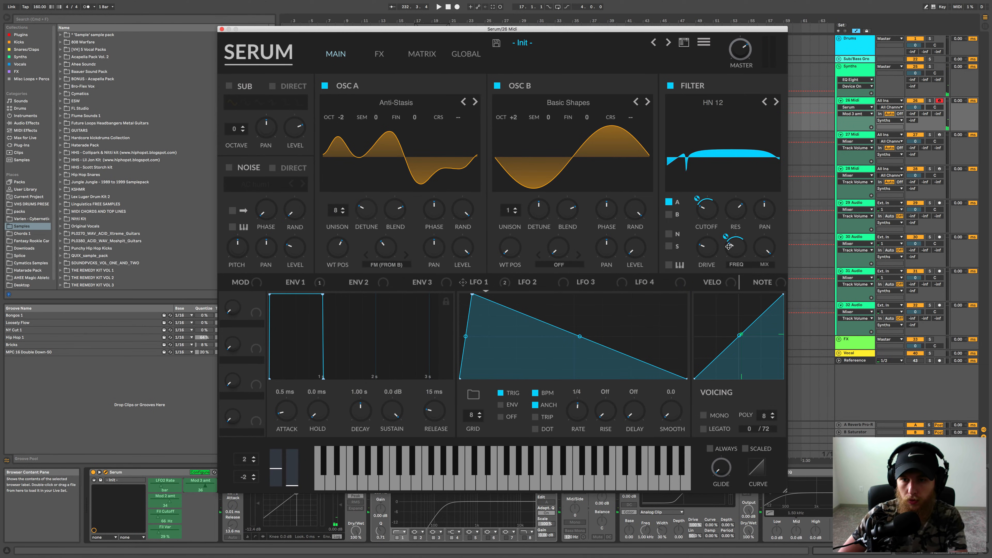
{"action": "left_click_drag", "start_coordinate": [736, 247], "coordinate": [739, 245]}
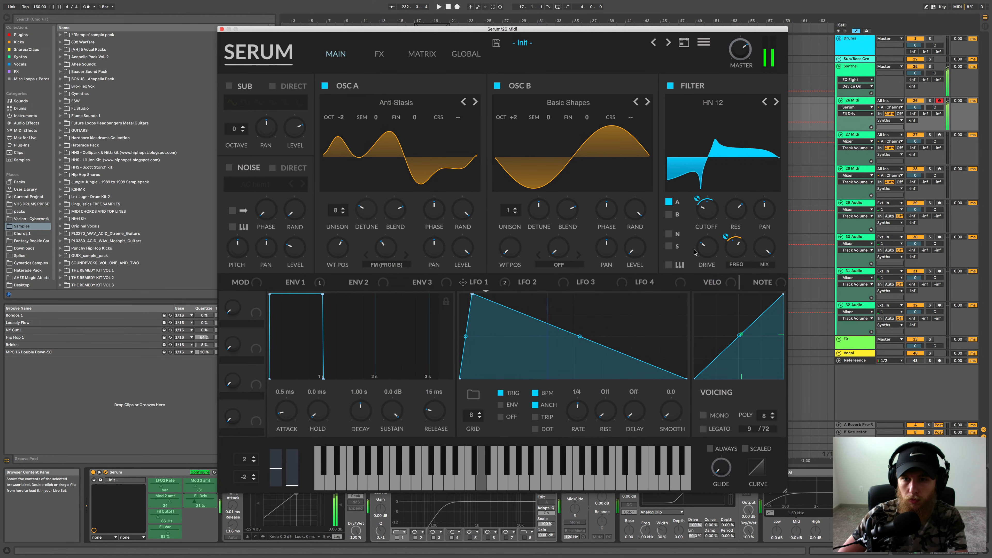
{"action": "left_click", "coordinate": [378, 53]}
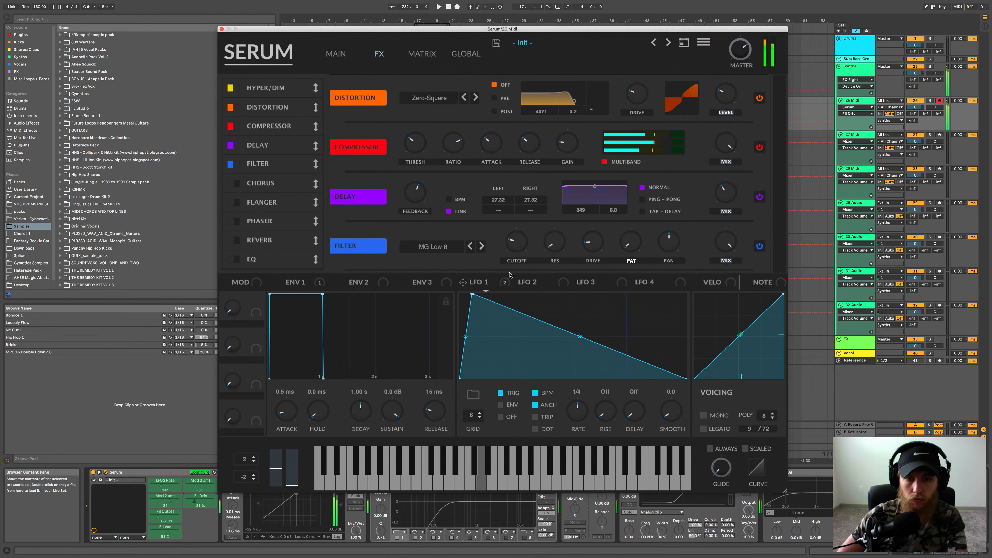
{"action": "left_click_drag", "start_coordinate": [516, 243], "coordinate": [515, 231]}
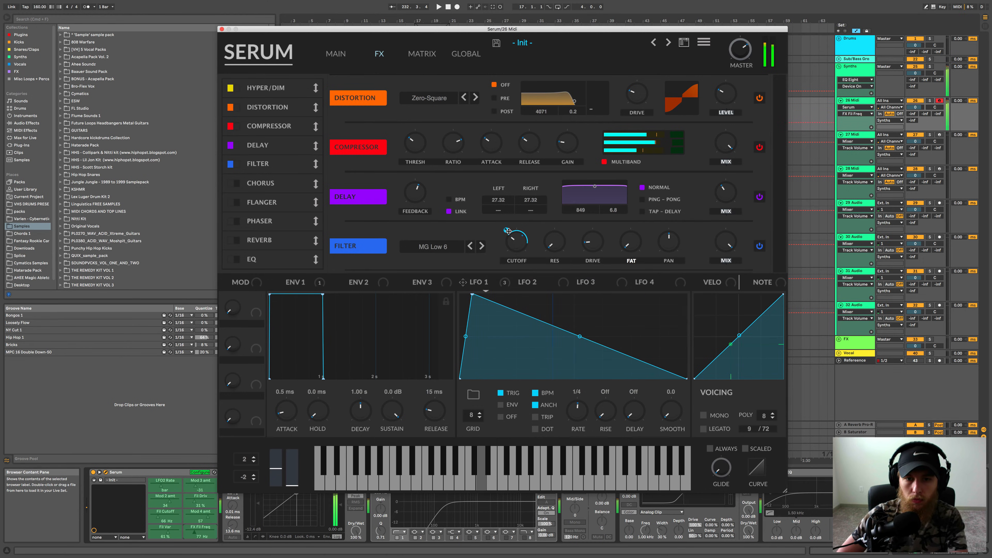
{"action": "left_click_drag", "start_coordinate": [516, 237], "coordinate": [515, 244]}
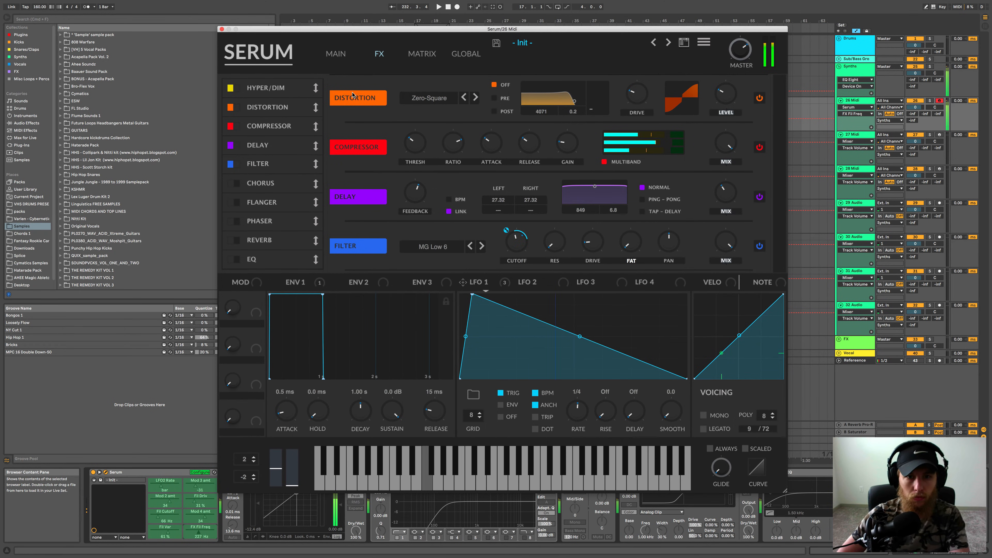
{"action": "left_click", "coordinate": [335, 54]}
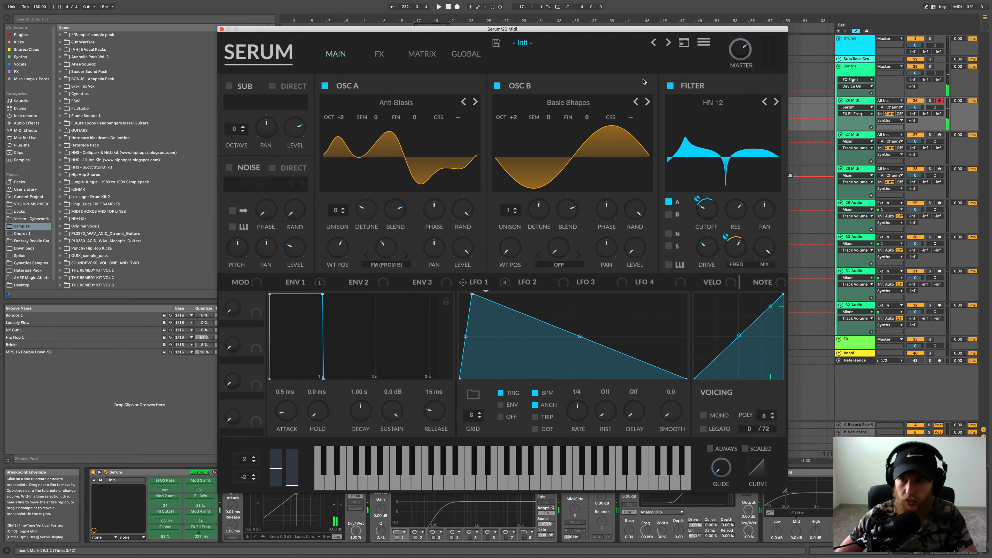
{"action": "left_click", "coordinate": [223, 29]}
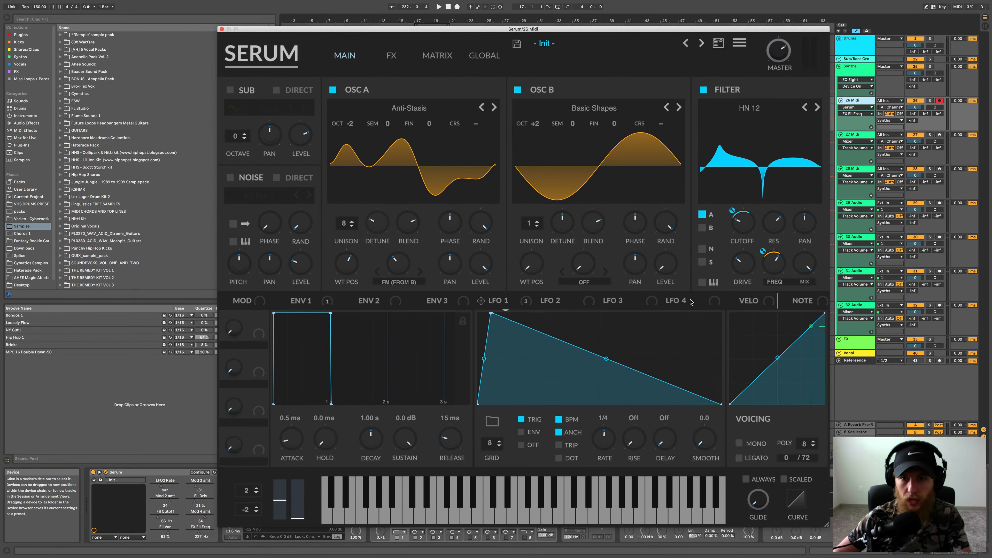
{"action": "mouse_move", "coordinate": [576, 119]}
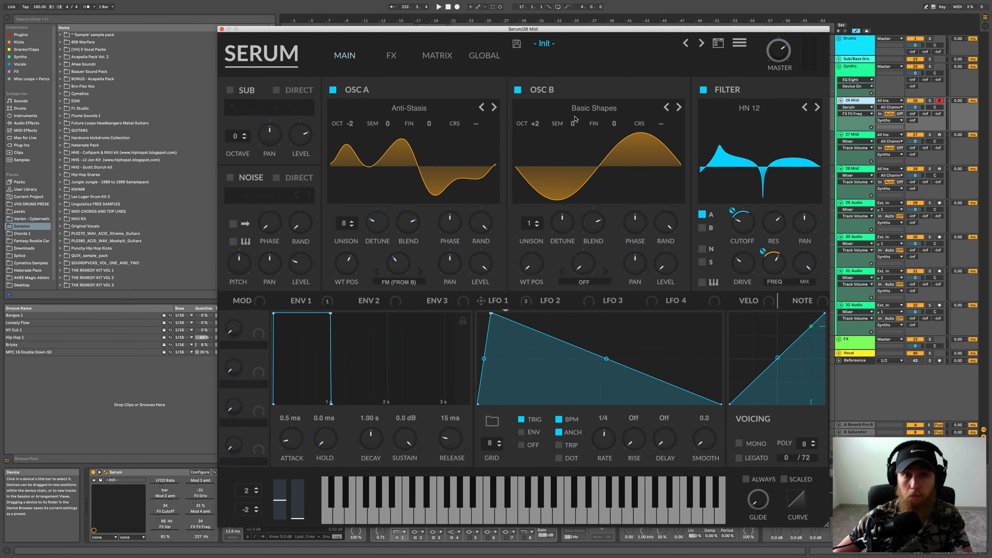
{"action": "mouse_move", "coordinate": [393, 144]}
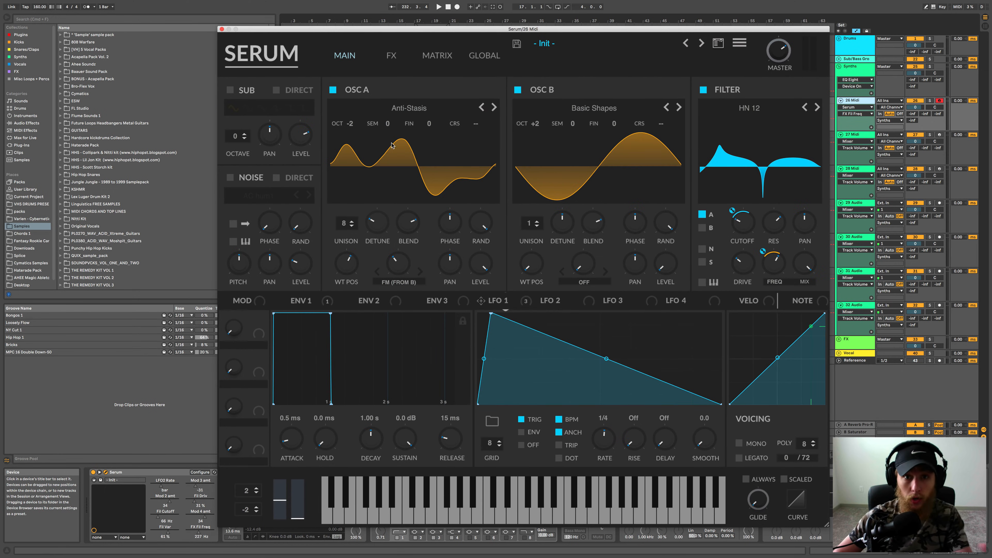
{"action": "mouse_move", "coordinate": [427, 231]}
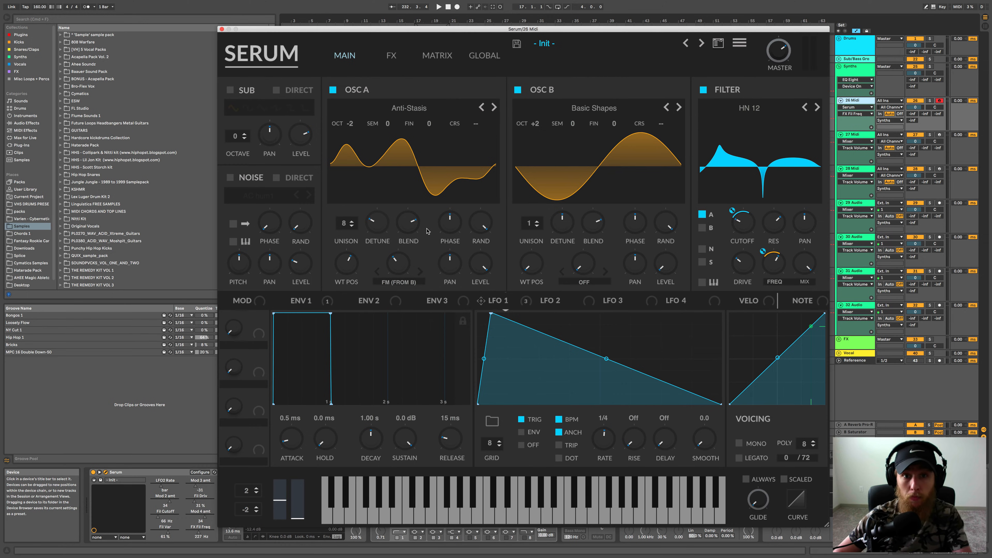
{"action": "mouse_move", "coordinate": [519, 258]}
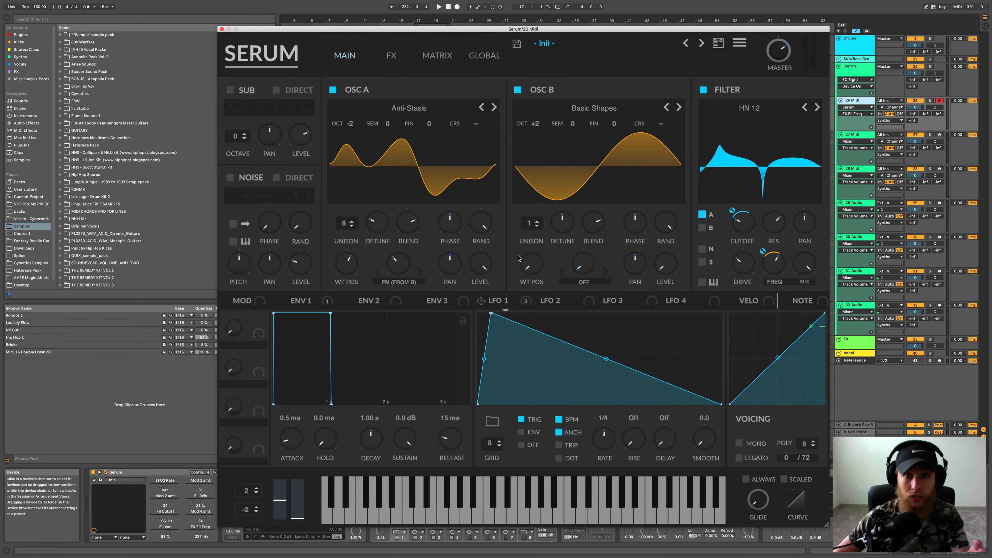
{"action": "mouse_move", "coordinate": [714, 257]}
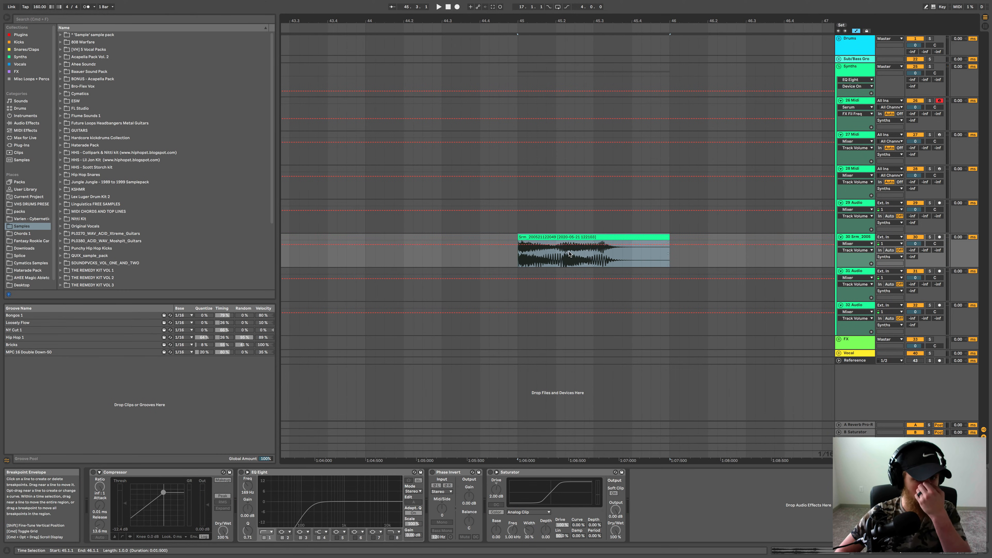
Consolidate the Serum MIDI into a new audio clip in the arrangement and reopen Serum
{"action": "left_click", "coordinate": [592, 252]}
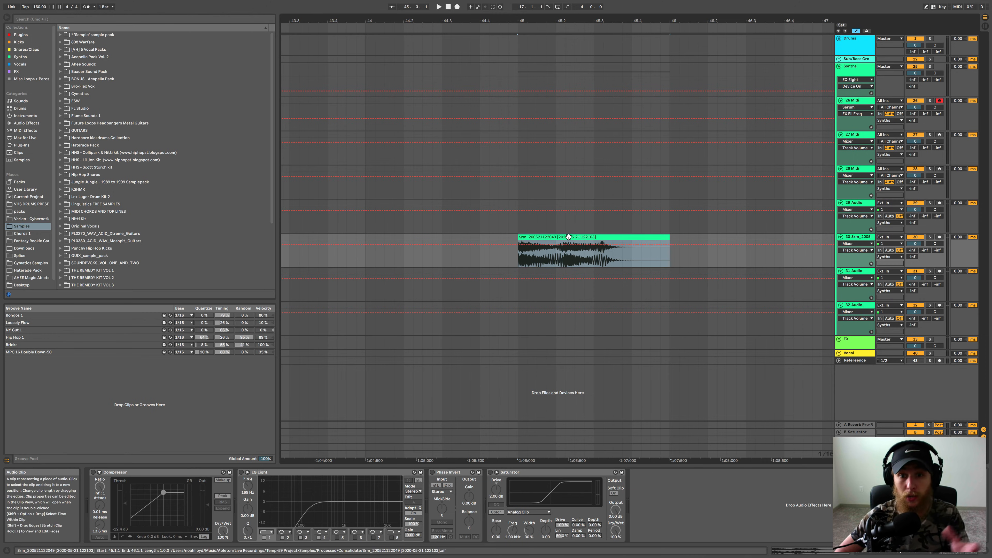
{"action": "mouse_move", "coordinate": [569, 237]}
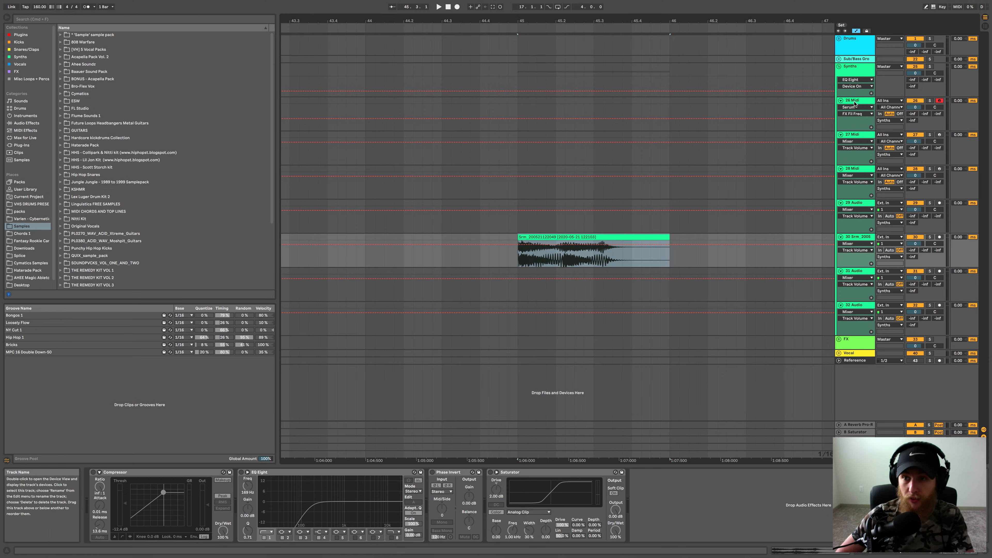
{"action": "mouse_move", "coordinate": [584, 237]}
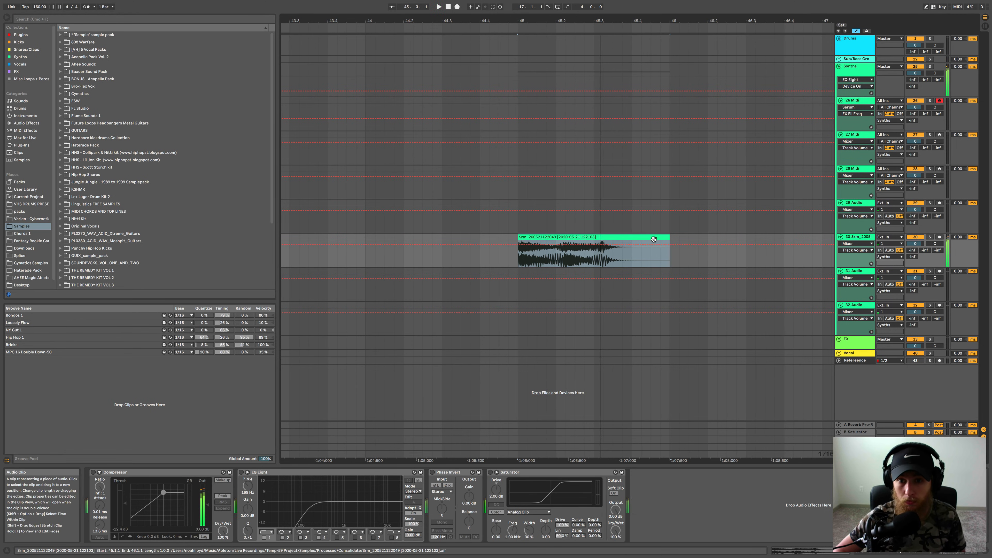
{"action": "left_click", "coordinate": [849, 107]}
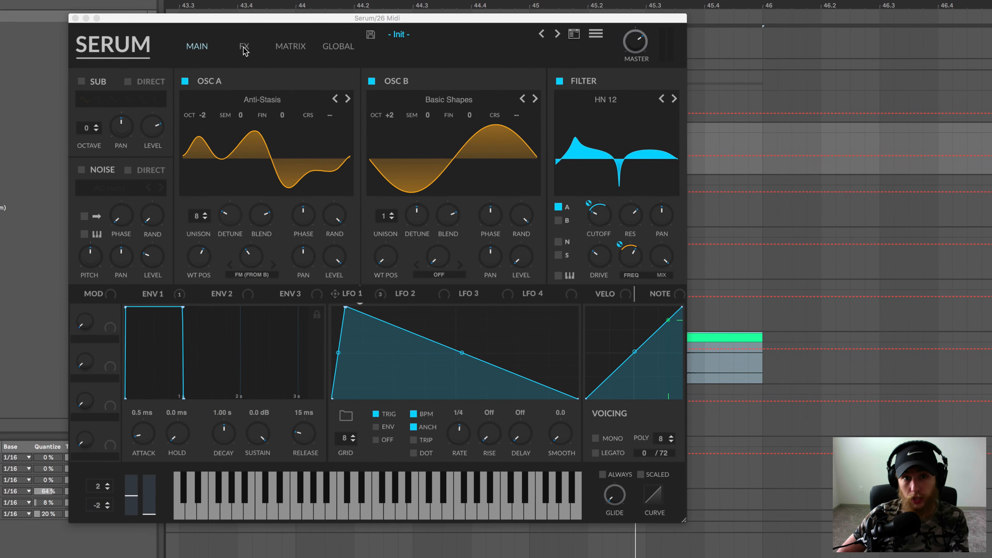
On the FX page, readjust the Distortion and Compressor output level knobs to new dB values
{"action": "left_click", "coordinate": [244, 45]}
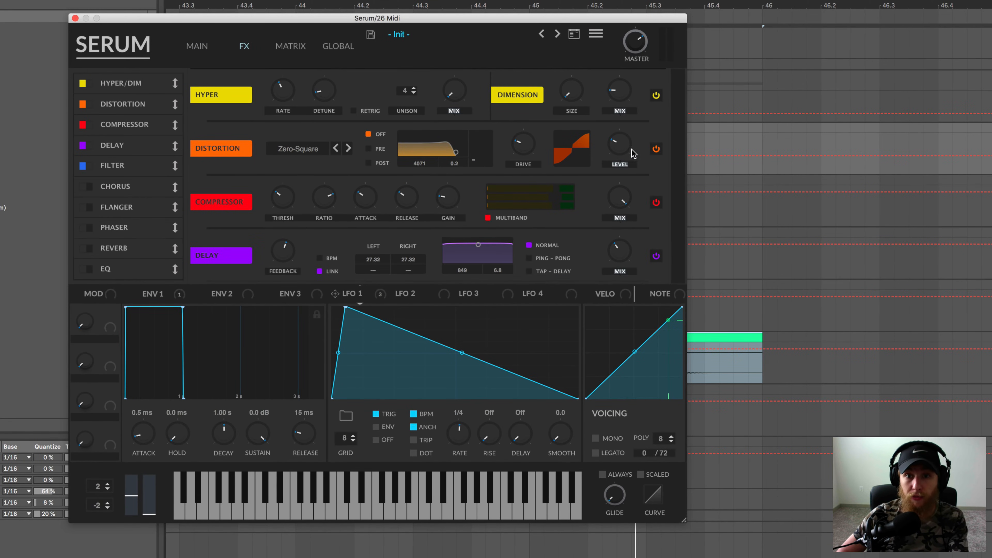
{"action": "mouse_move", "coordinate": [614, 156]}
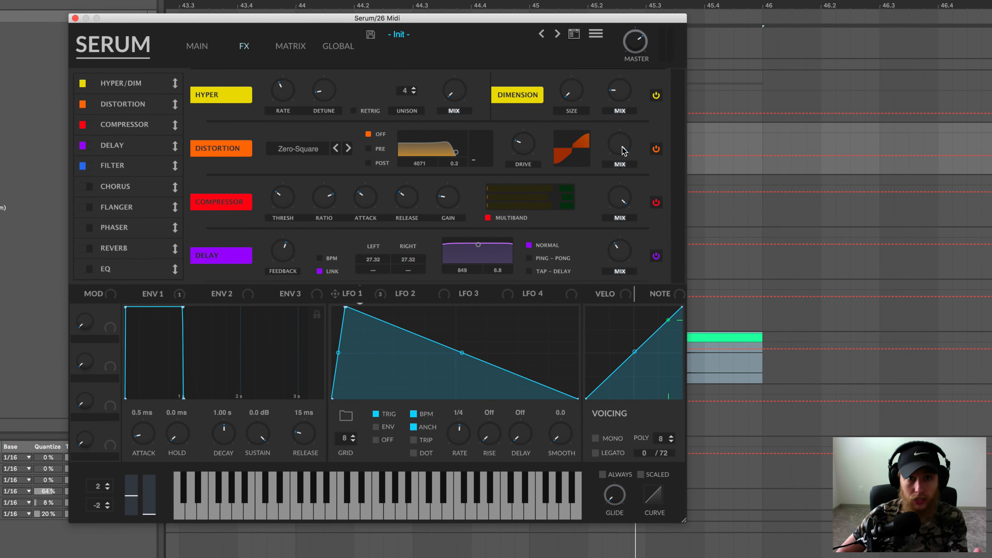
{"action": "mouse_move", "coordinate": [619, 145]}
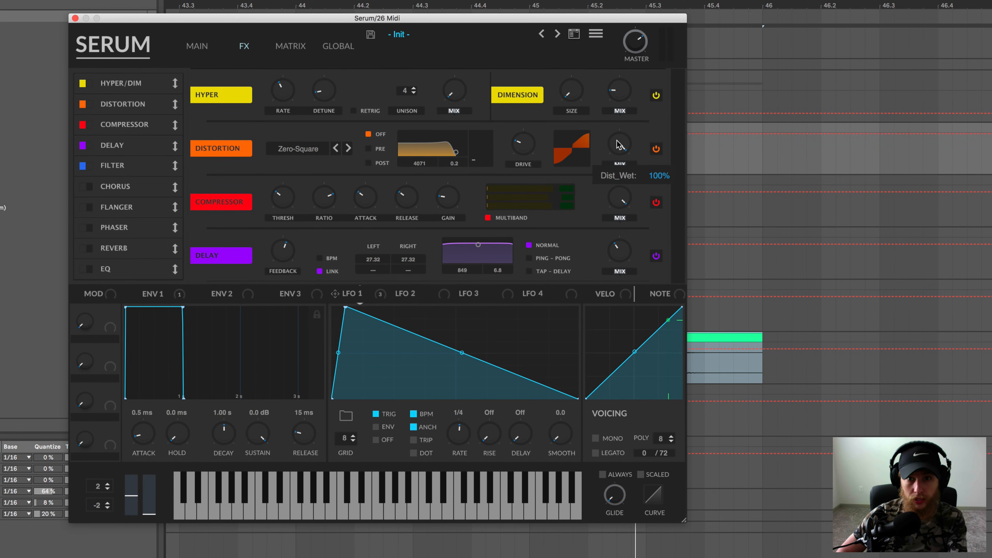
{"action": "mouse_move", "coordinate": [619, 171]}
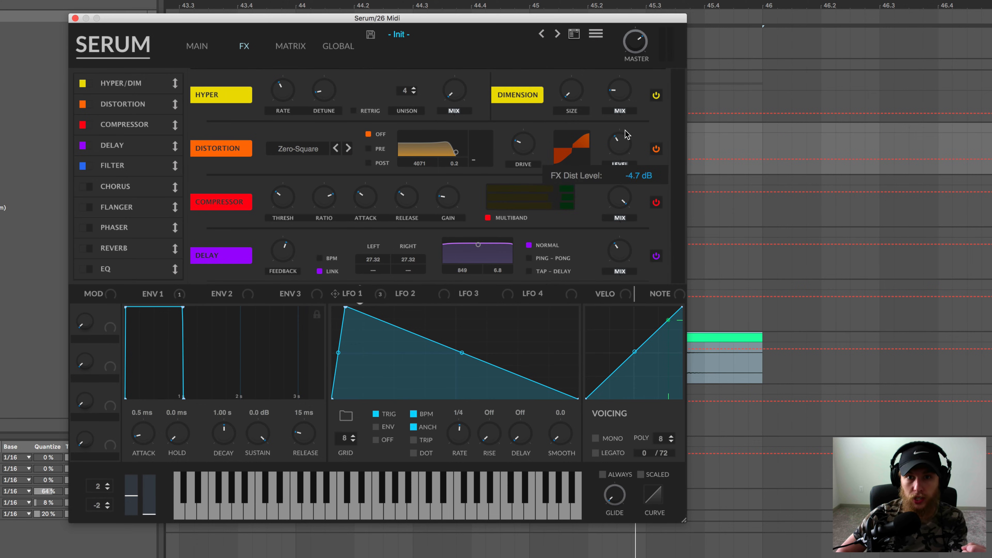
{"action": "mouse_move", "coordinate": [645, 157]}
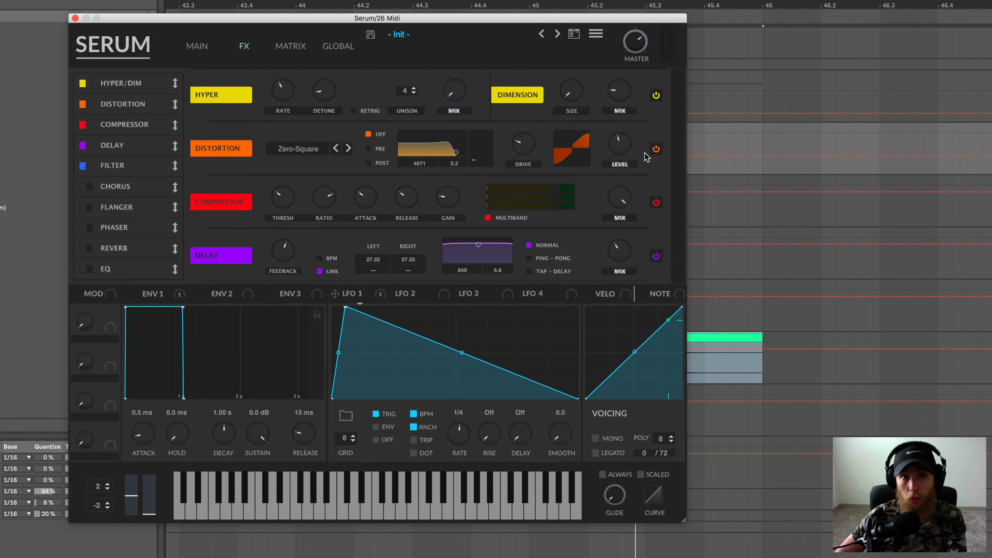
{"action": "mouse_move", "coordinate": [620, 146]}
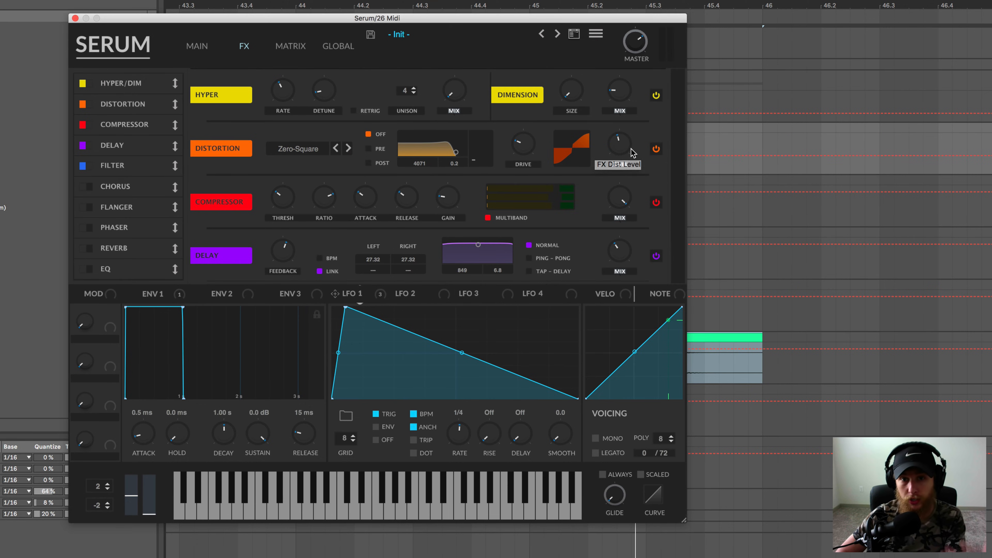
{"action": "mouse_move", "coordinate": [626, 155]}
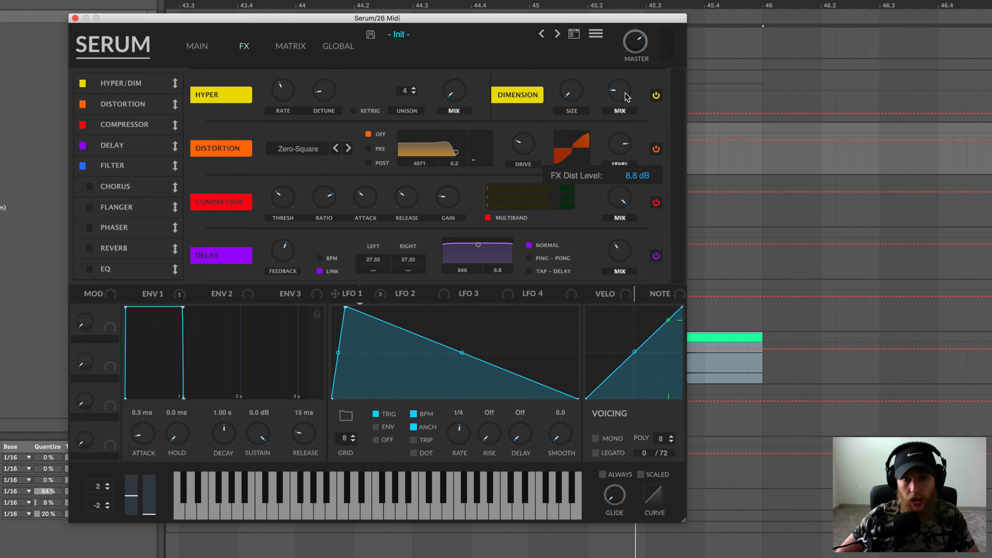
{"action": "mouse_move", "coordinate": [628, 226]}
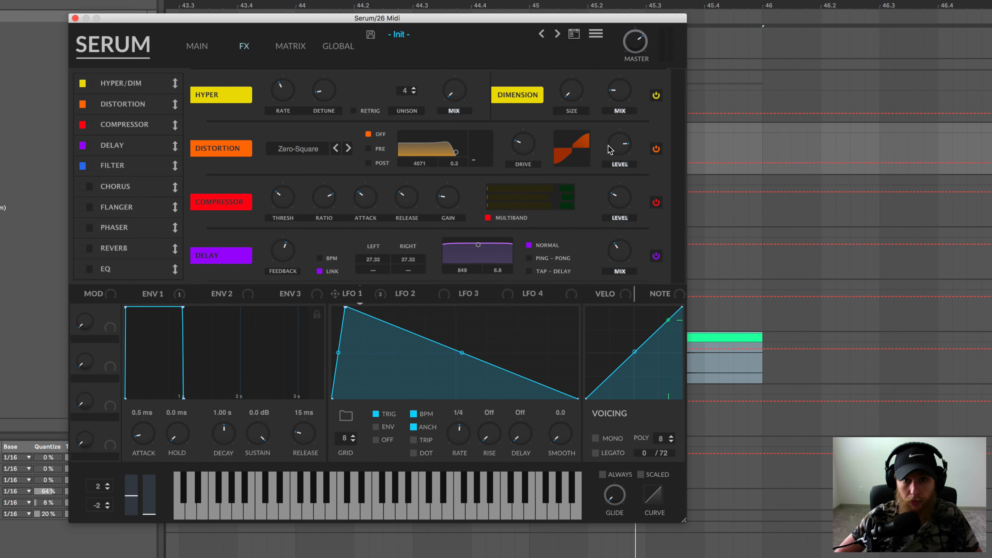
{"action": "mouse_move", "coordinate": [617, 198]}
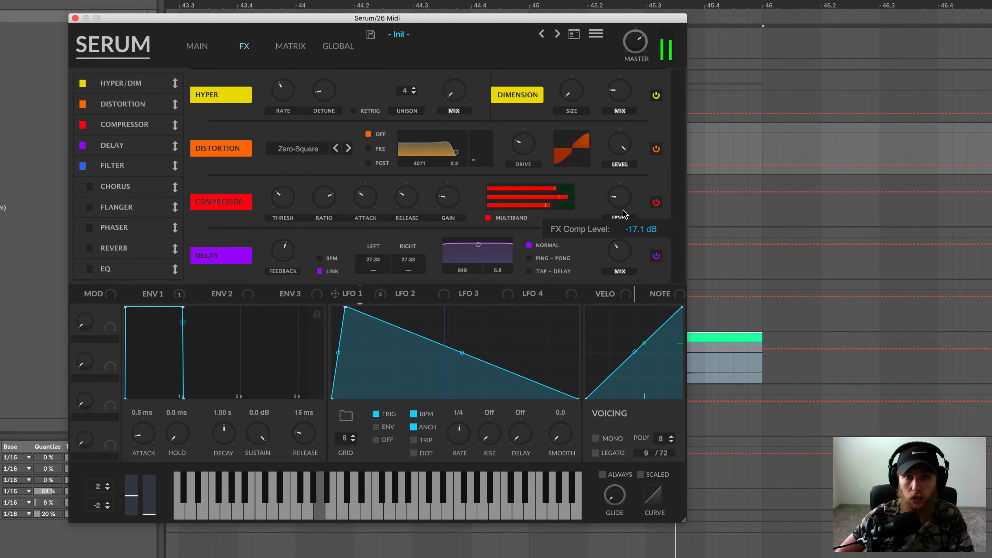
{"action": "left_click_drag", "start_coordinate": [619, 202], "coordinate": [621, 197]}
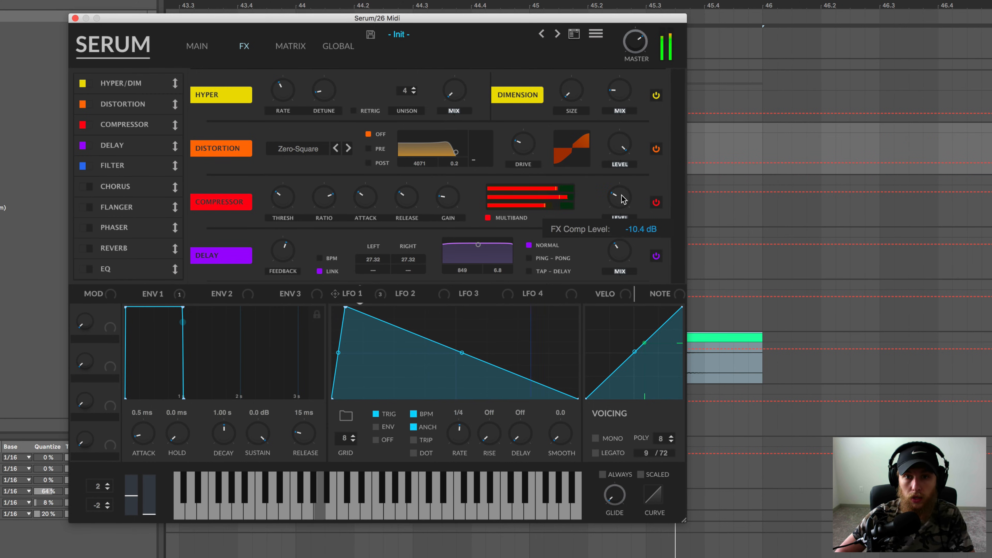